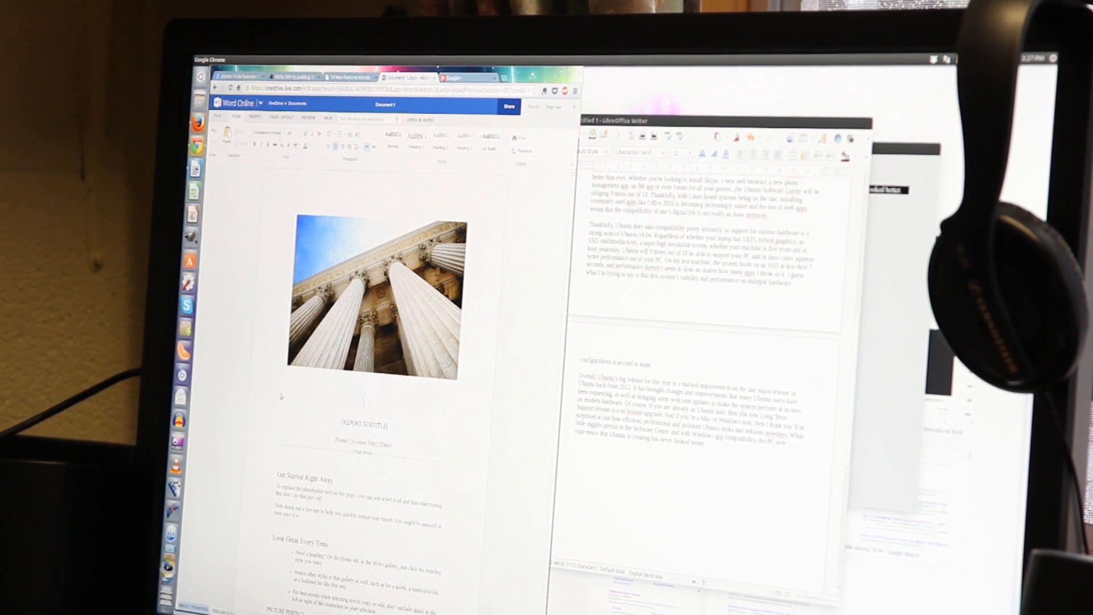
Enter the title text 'Ode to S' in the document before switching to LibreOffice Writer
text(Ode to S)
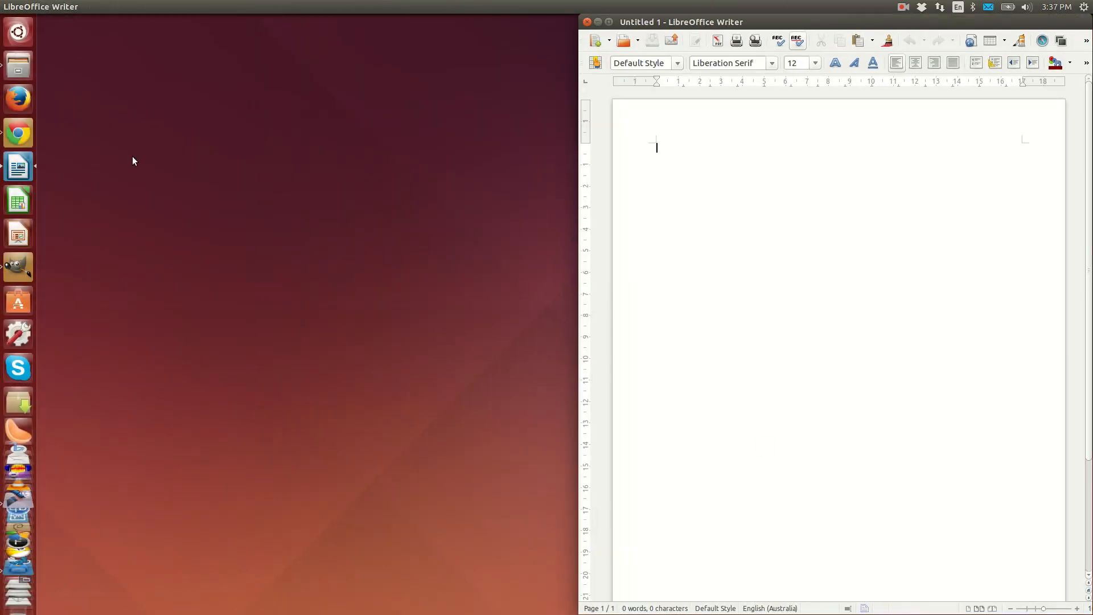
Search the Dash for 'sett' to list System Settings, Network and Keyboard
text(sett)
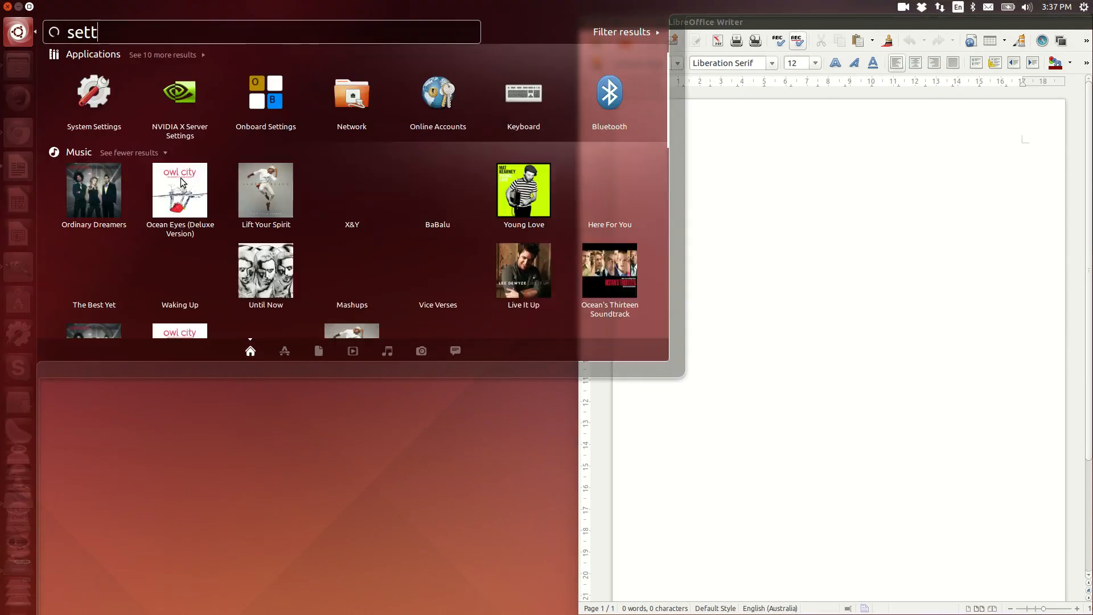
click(93, 91)
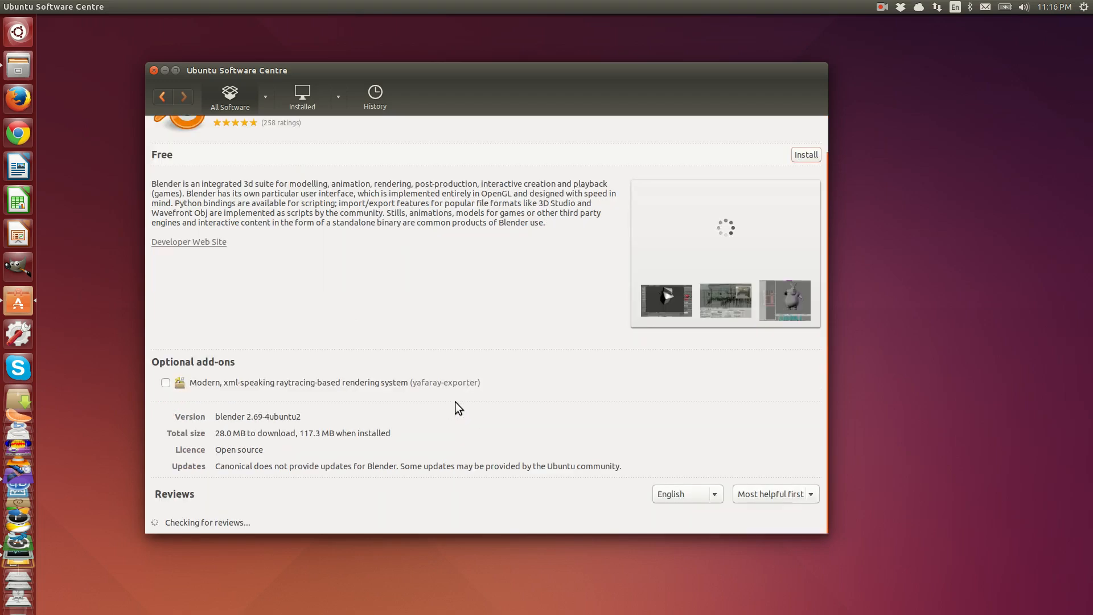
Go back from Blender's page to the Graphics category listing with top-rated apps
click(162, 97)
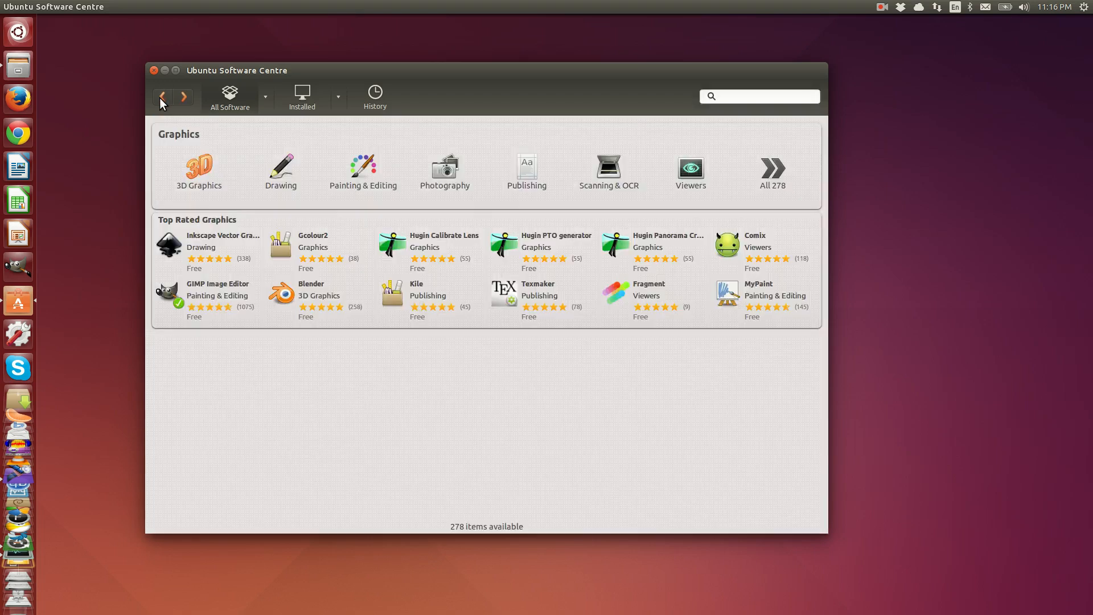